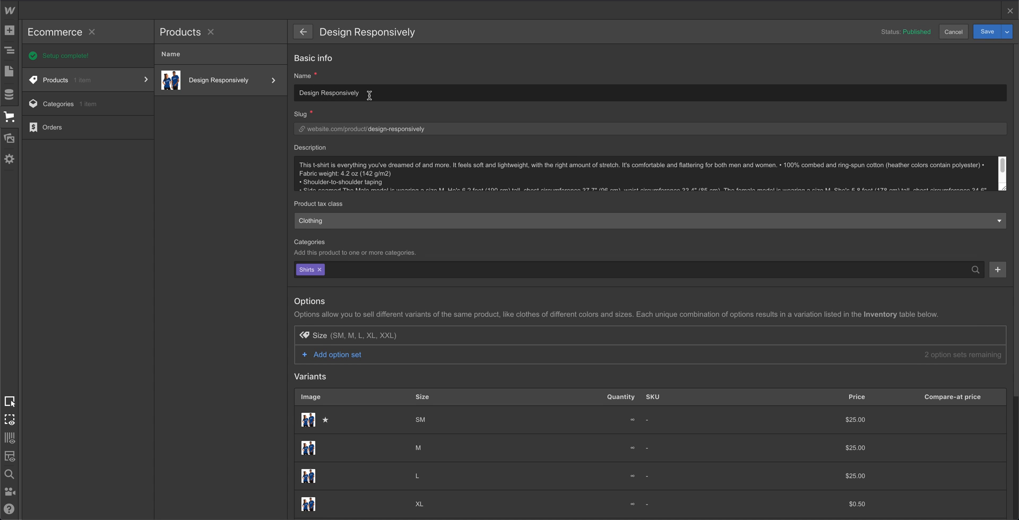
Scroll through the Design Responsively product description and save the product.
scroll("down", 3)
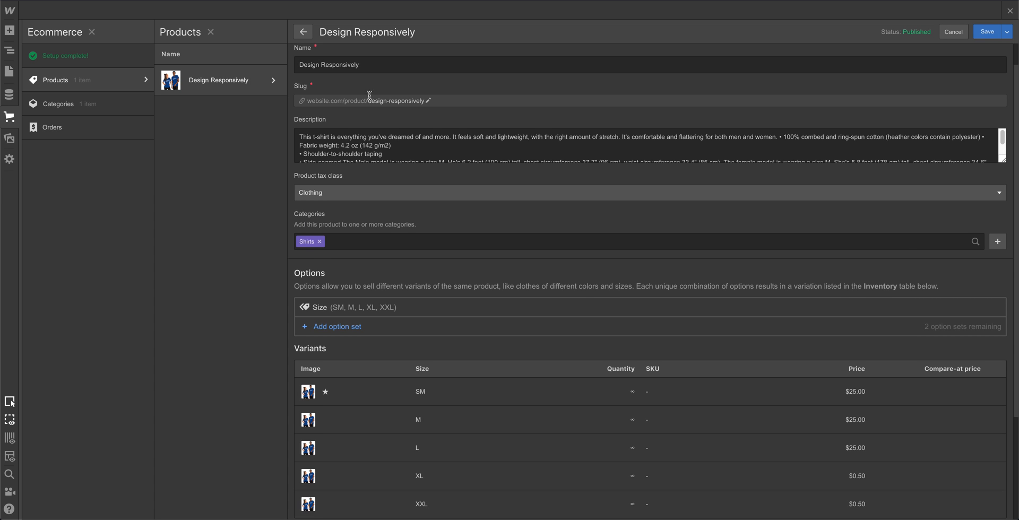
scroll("down", 3)
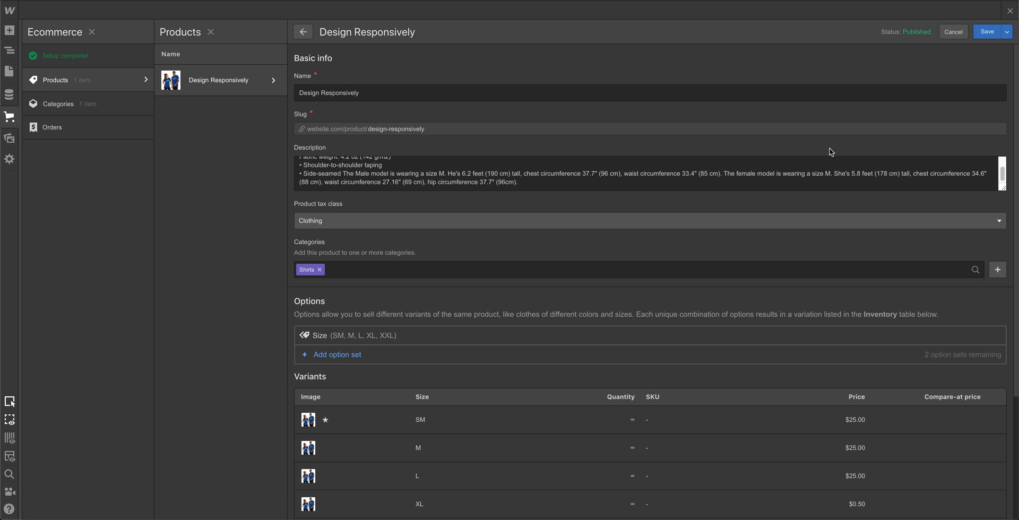
mouse_move(826, 153)
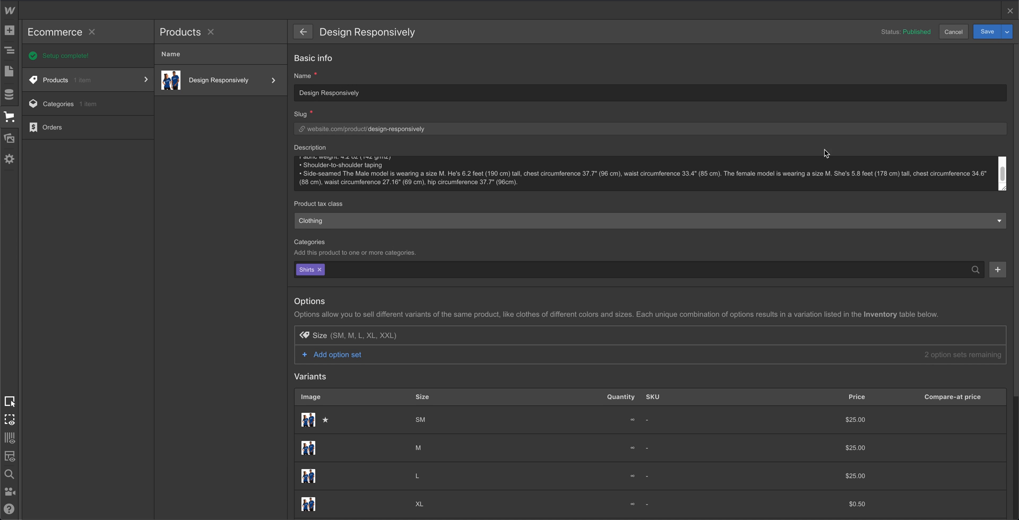
mouse_move(411, 128)
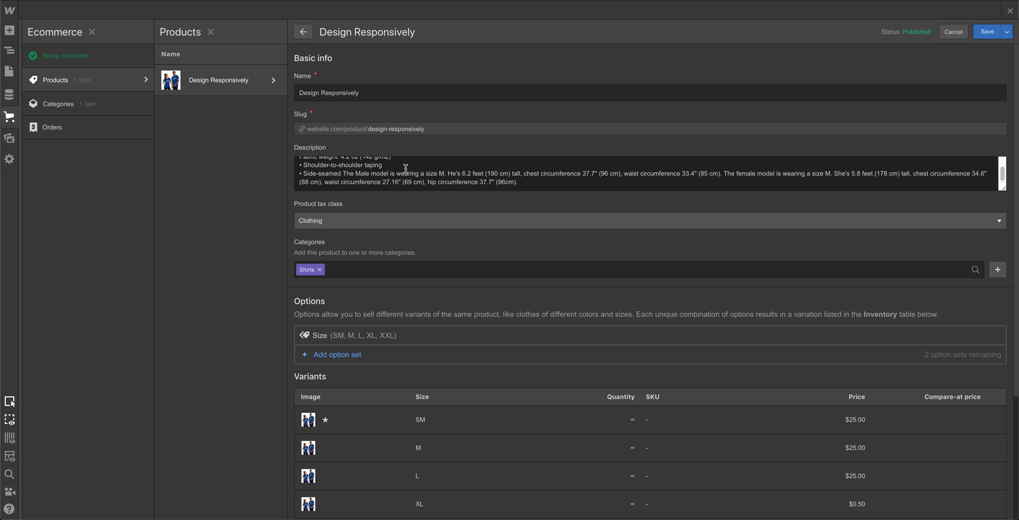
left_click(986, 32)
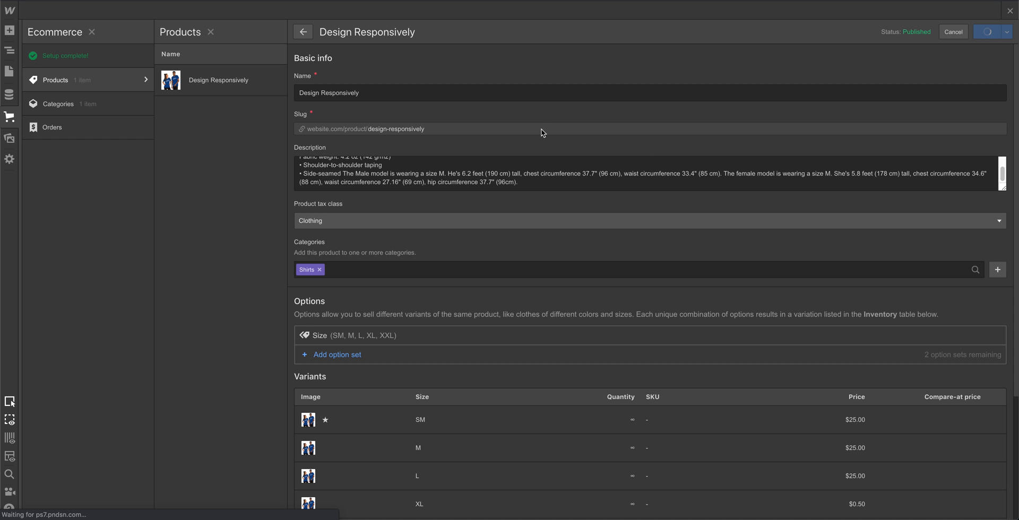
View the published Design Responsively page, enlarging and closing the first product photo.
left_click(302, 31)
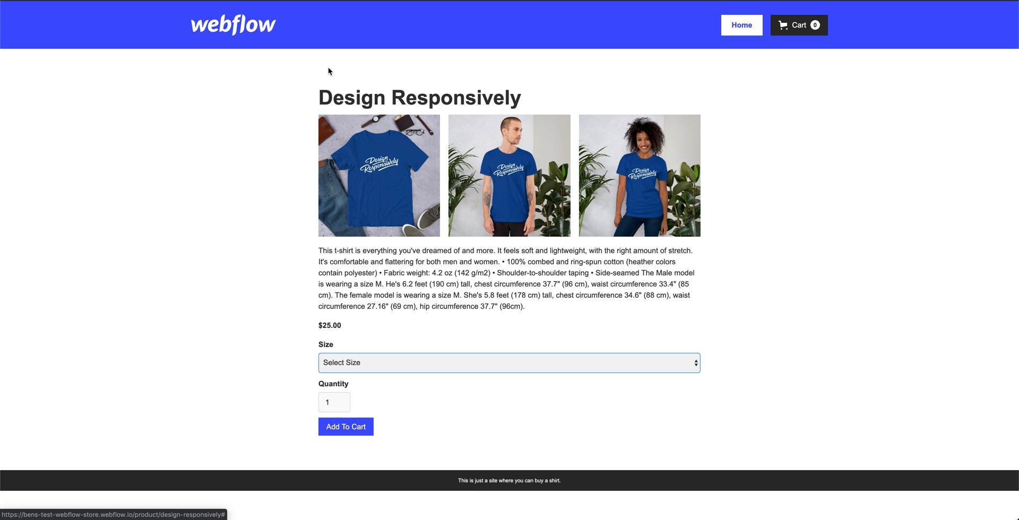
left_click(379, 176)
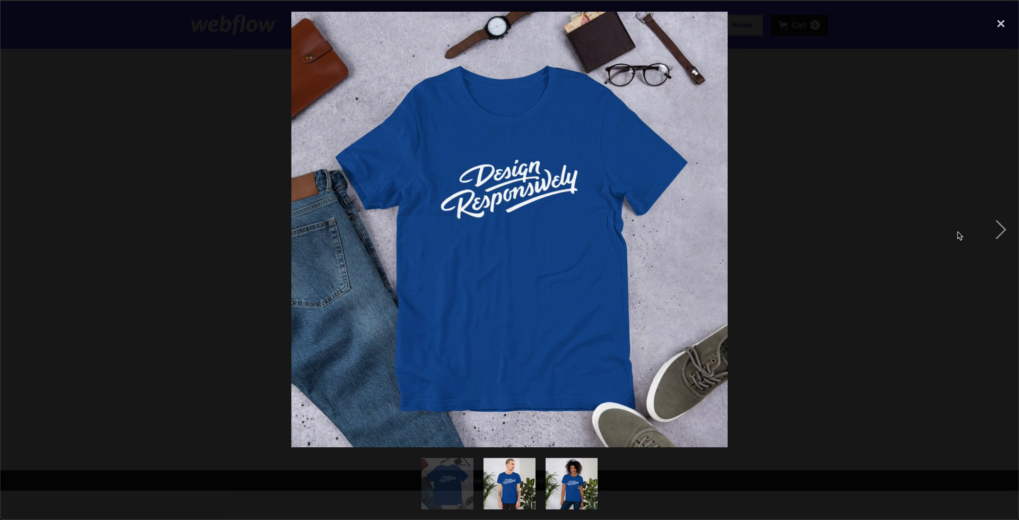
left_click(1000, 23)
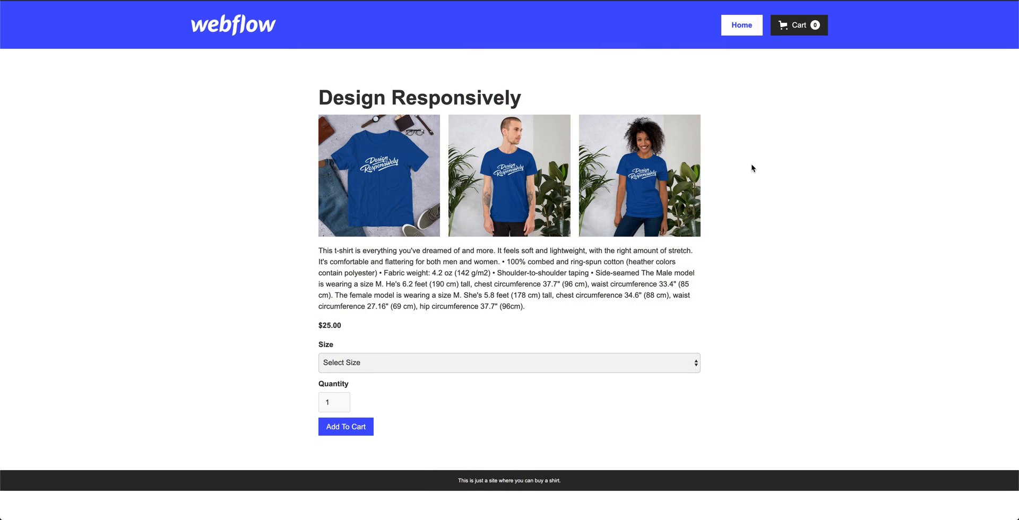
left_click(508, 363)
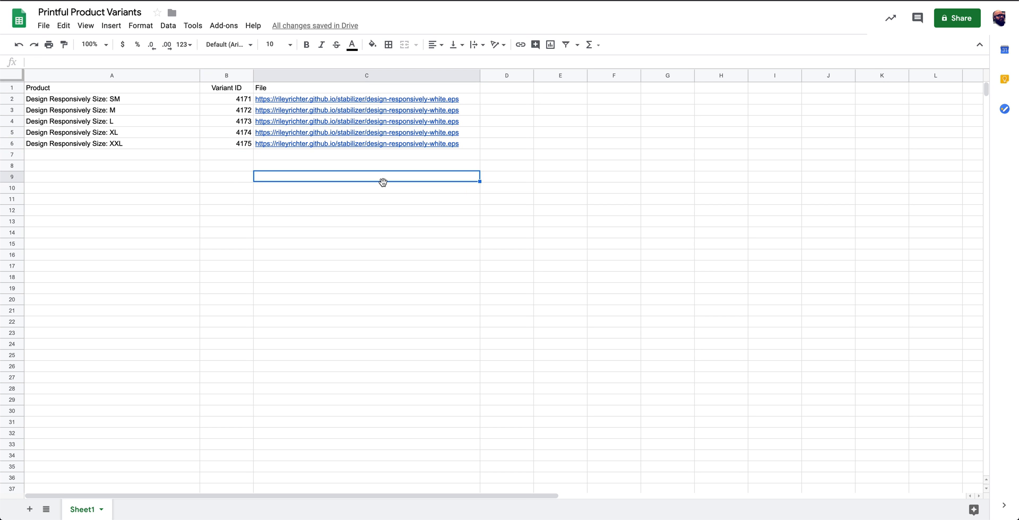
mouse_move(223, 113)
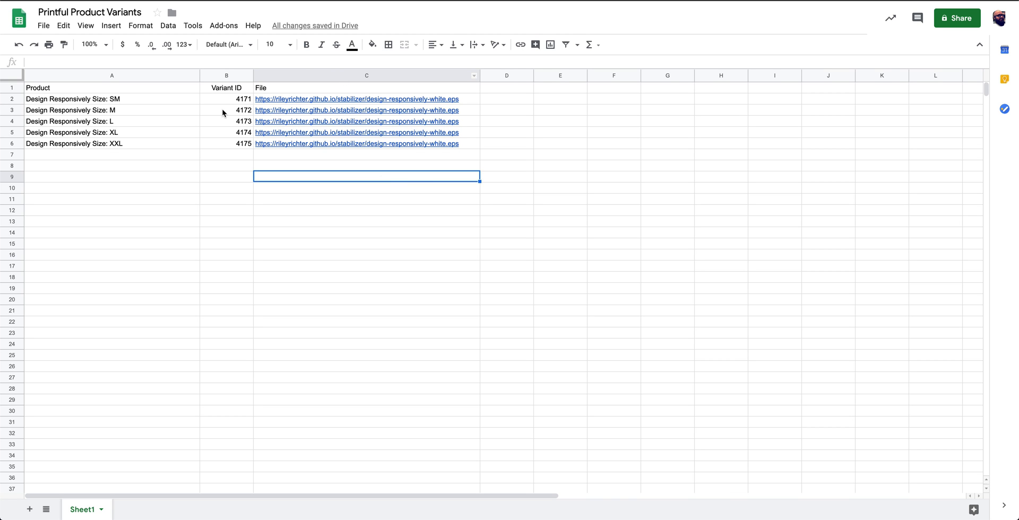
Inspect the SM row's product name, variant ID 4171 and design file link.
left_click(111, 98)
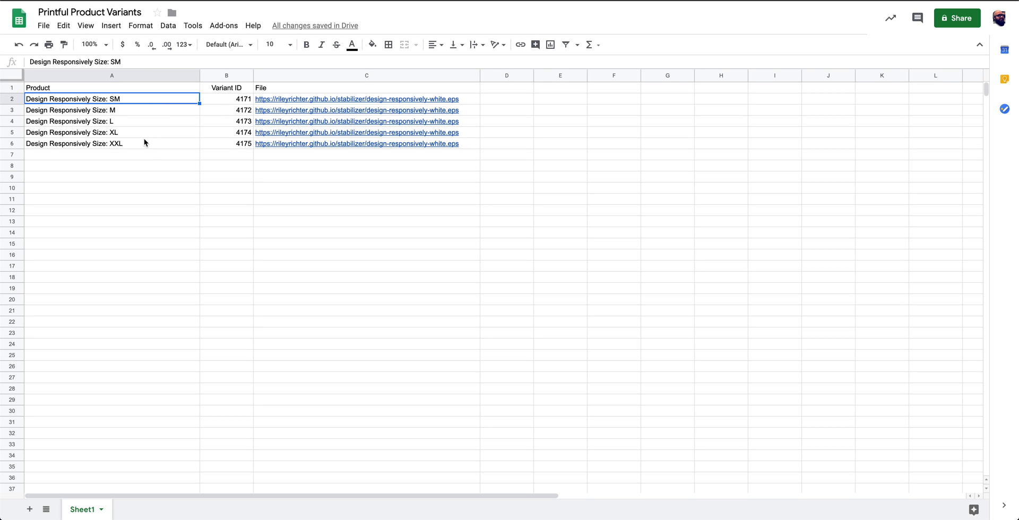
left_click(226, 98)
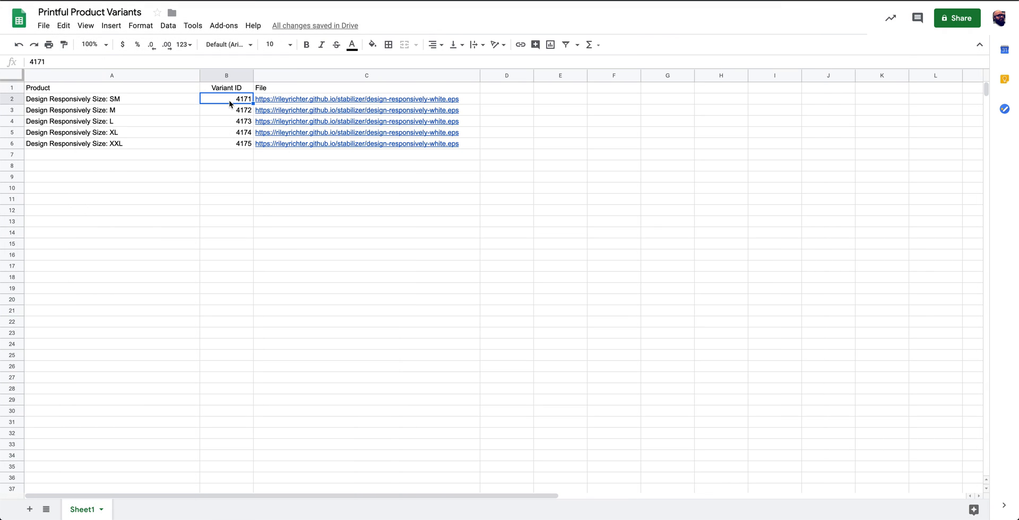
mouse_move(236, 104)
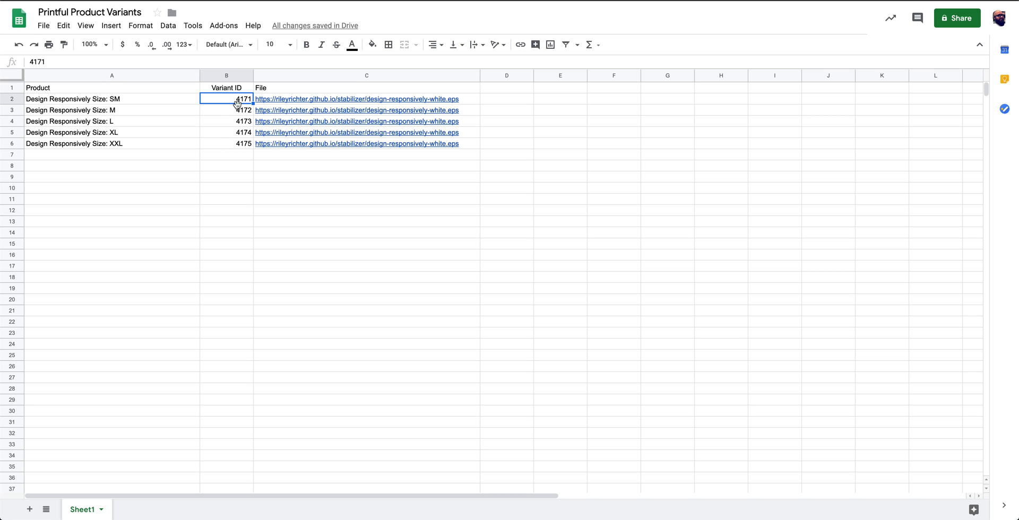
left_click(366, 99)
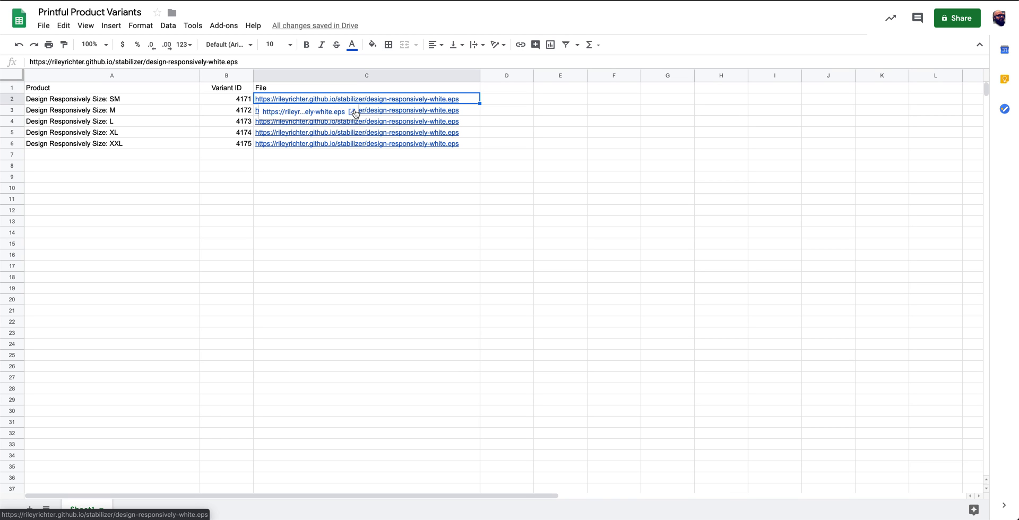
mouse_move(374, 110)
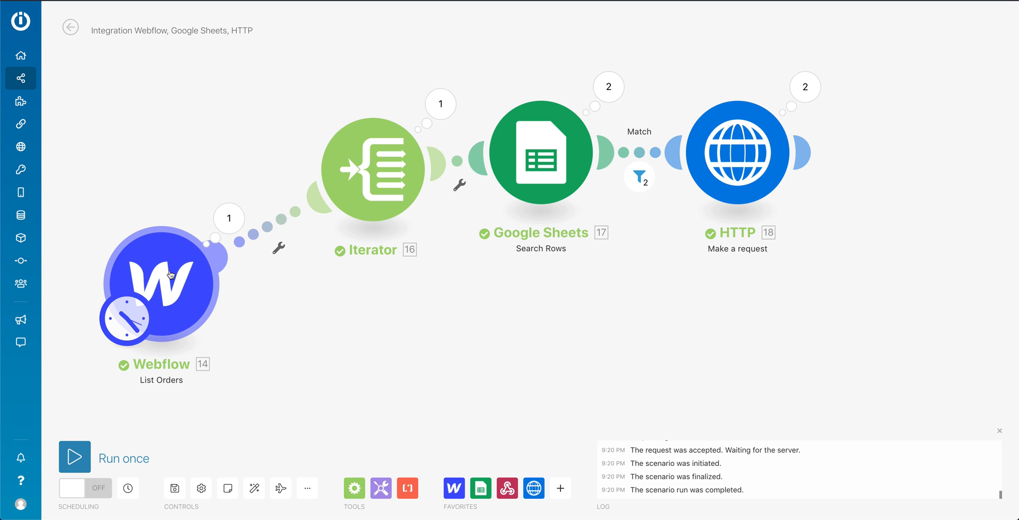
mouse_move(374, 169)
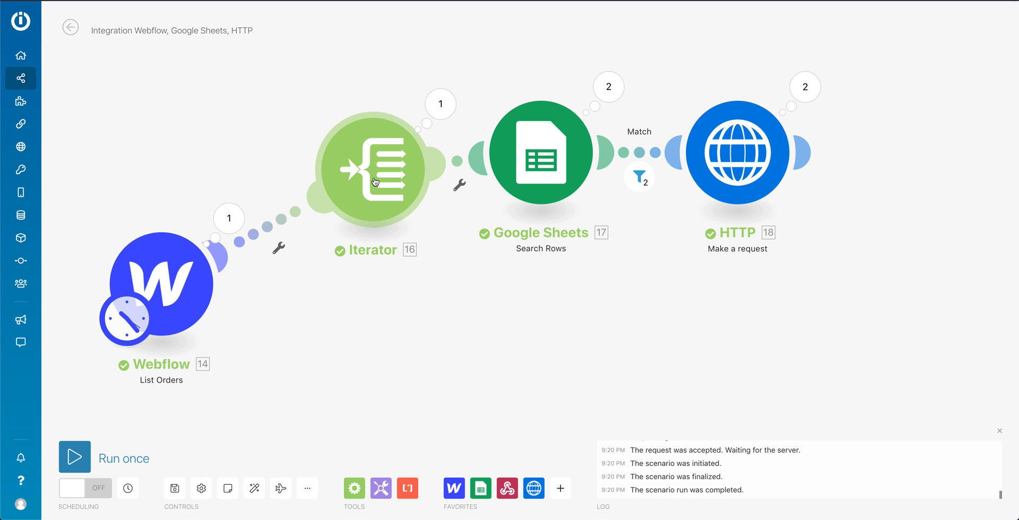
Review the Iterator's array mapping to the Webflow order's purchased items, then close it.
left_click(440, 104)
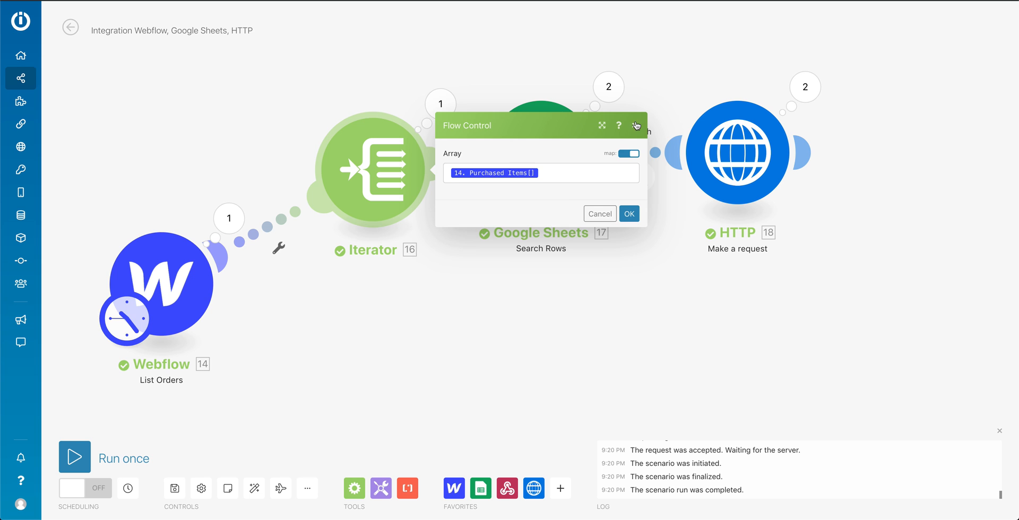
left_click(628, 214)
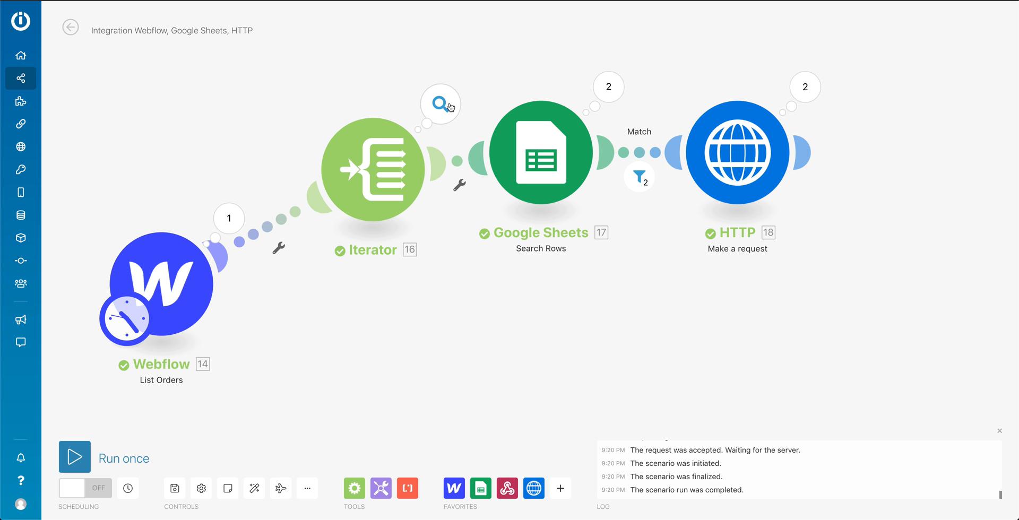
left_click(441, 104)
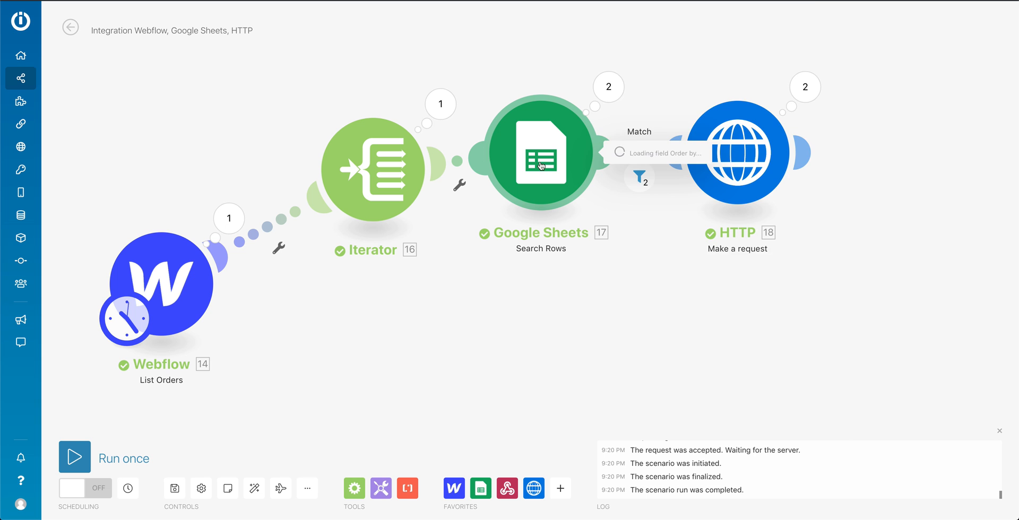
left_click(538, 154)
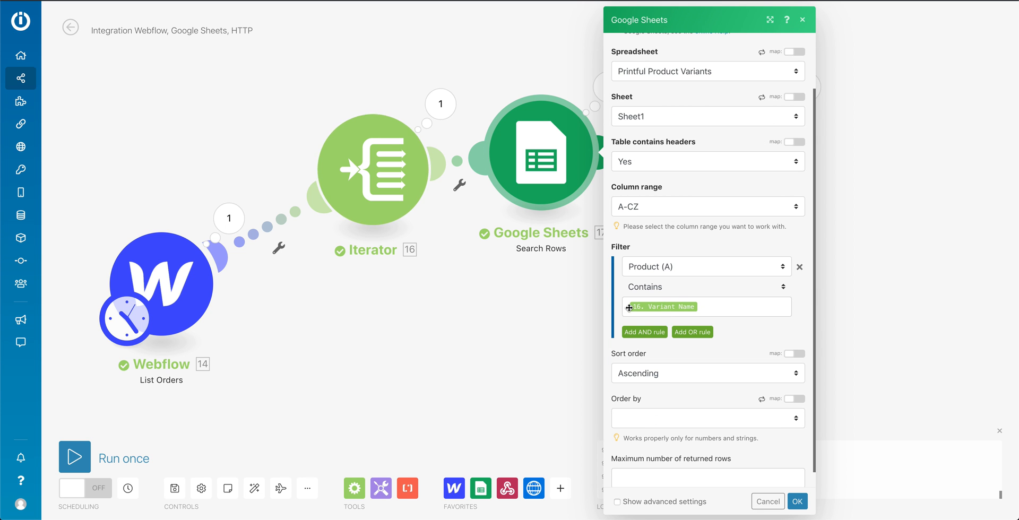
mouse_move(564, 306)
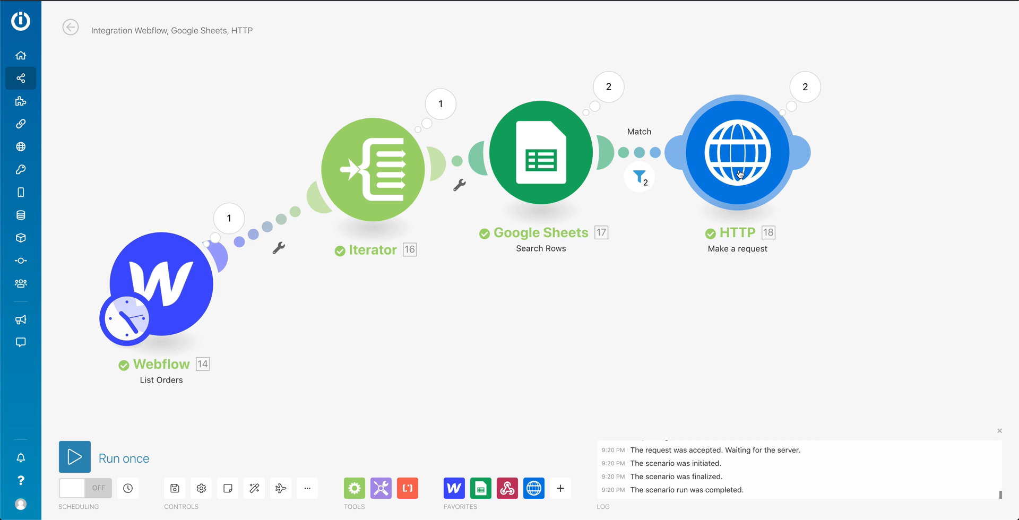
left_click(736, 151)
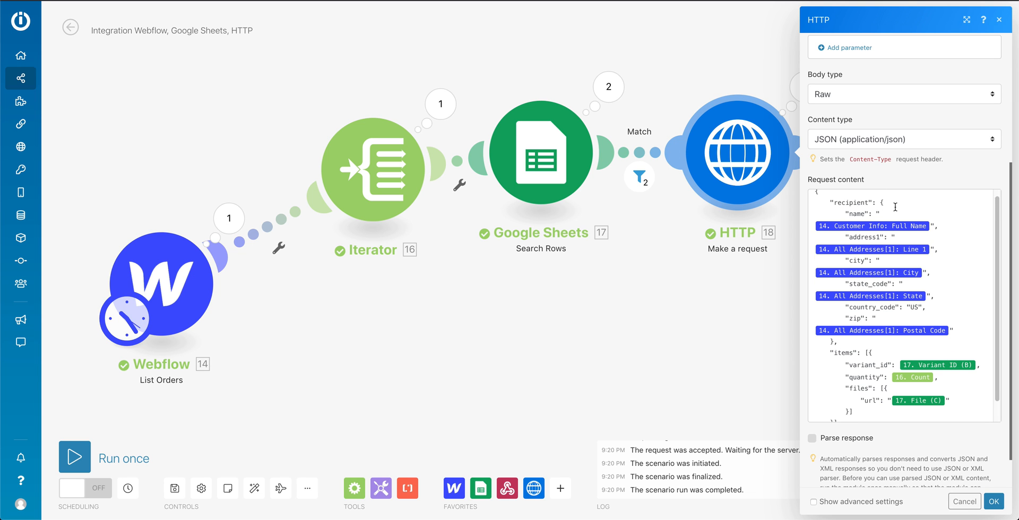
scroll("down", 3)
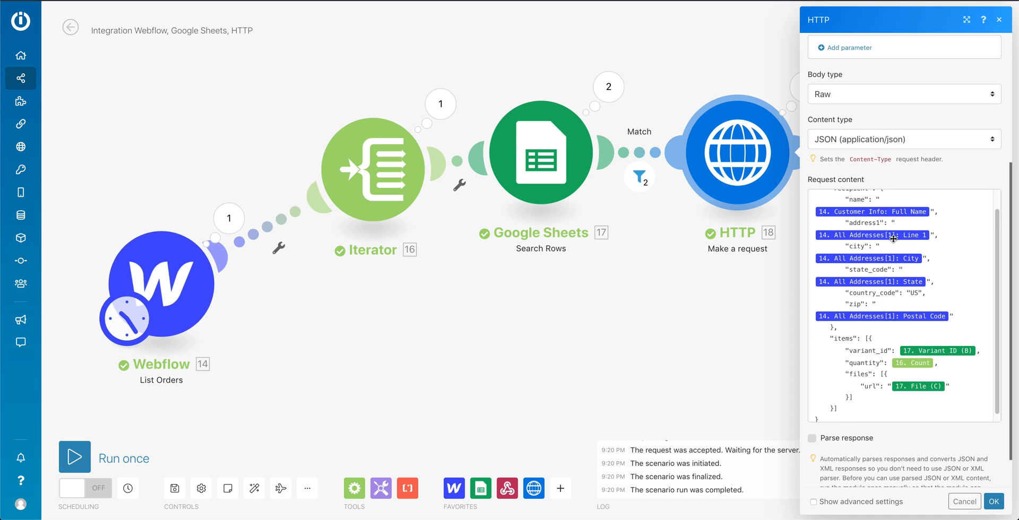
scroll("down", 3)
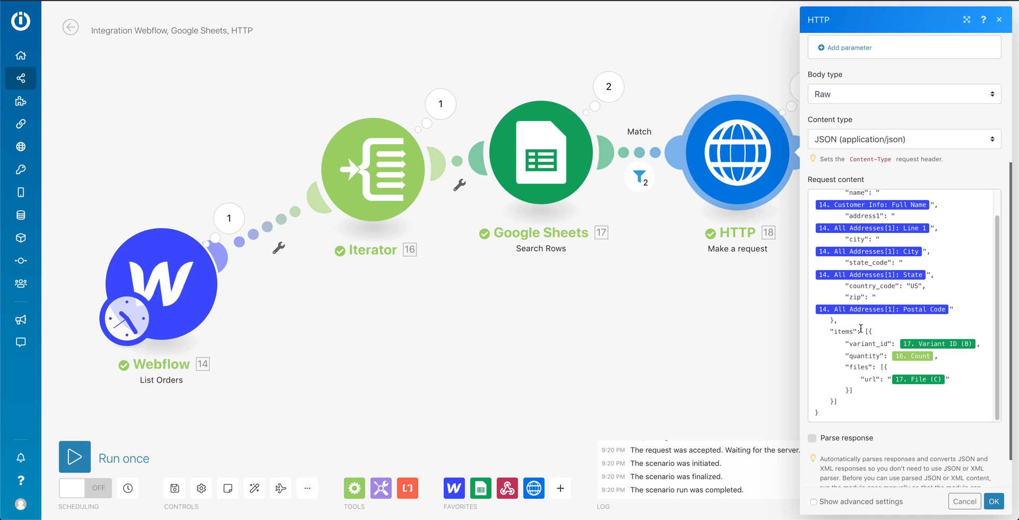
left_click(964, 501)
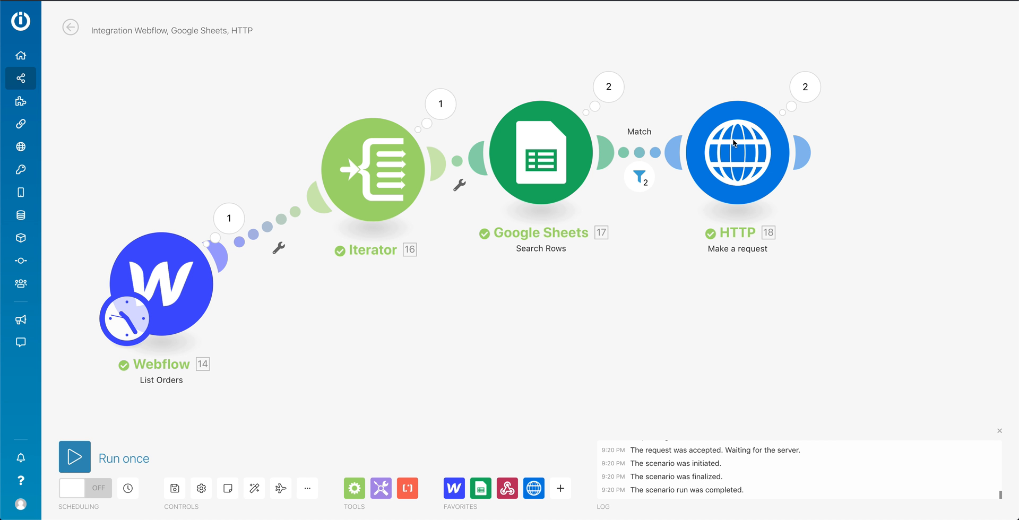
Run the scenario once and check that both bundles passed the Match filter.
left_click(75, 457)
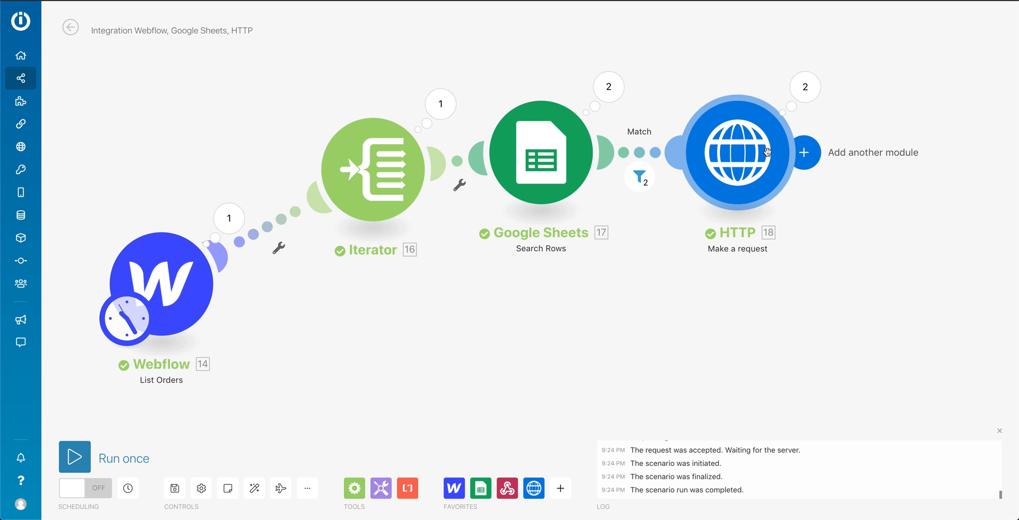
left_click(639, 176)
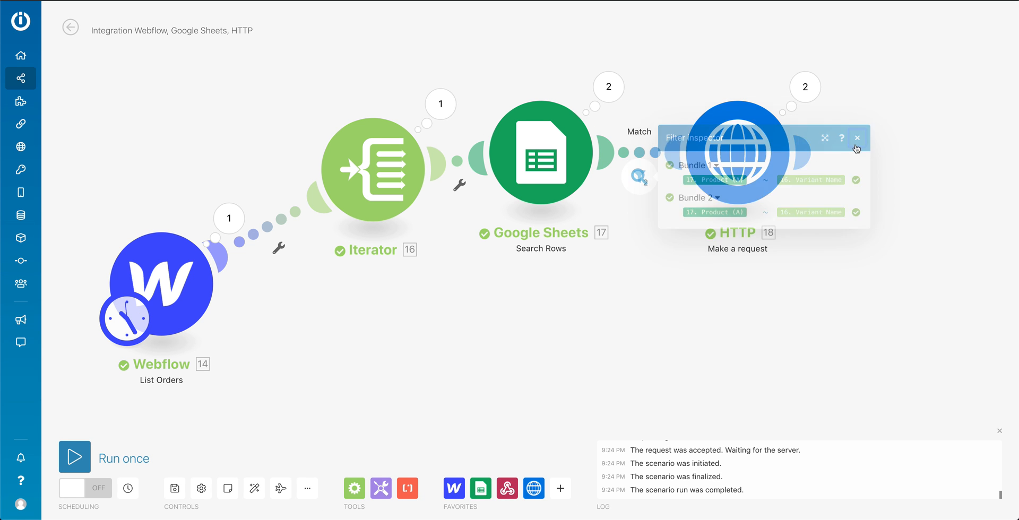
left_click(858, 138)
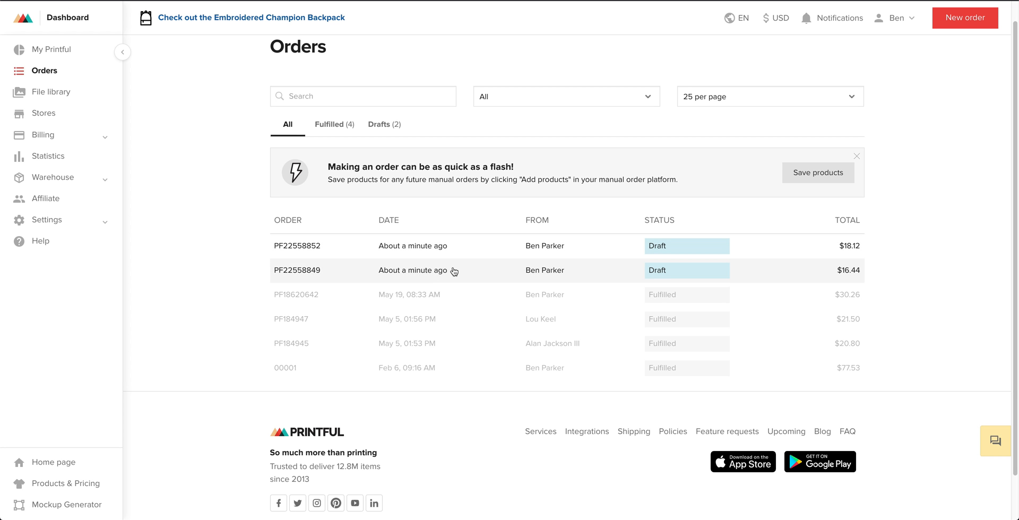
mouse_move(709, 43)
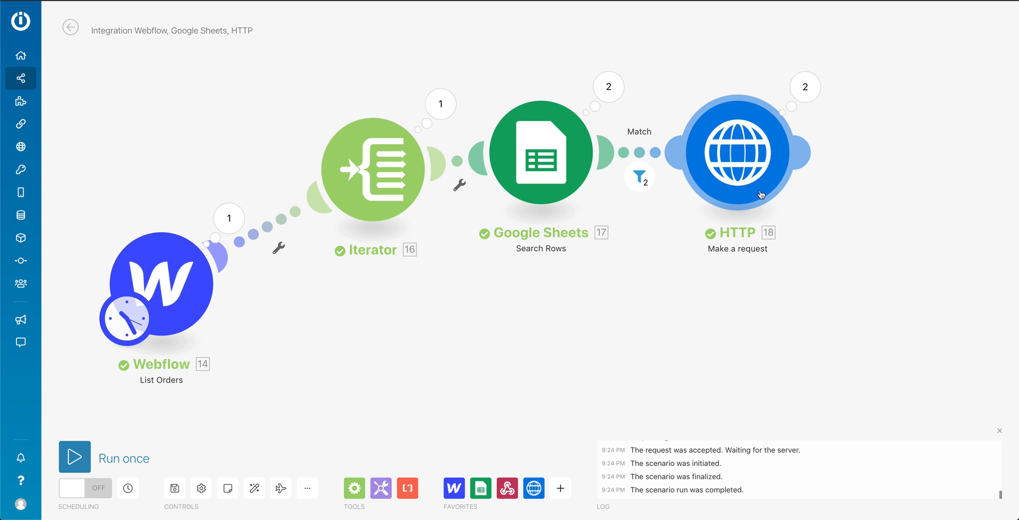
mouse_move(808, 152)
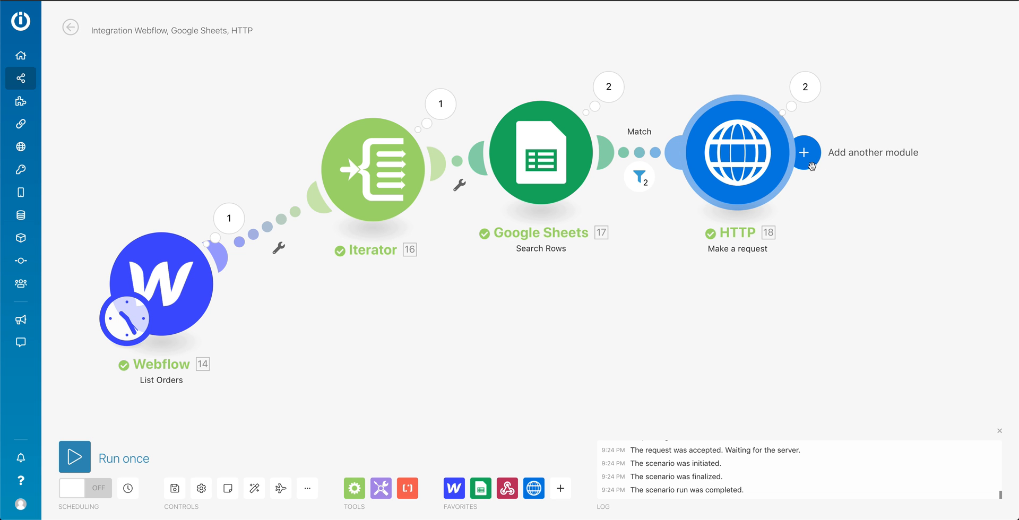
mouse_move(597, 249)
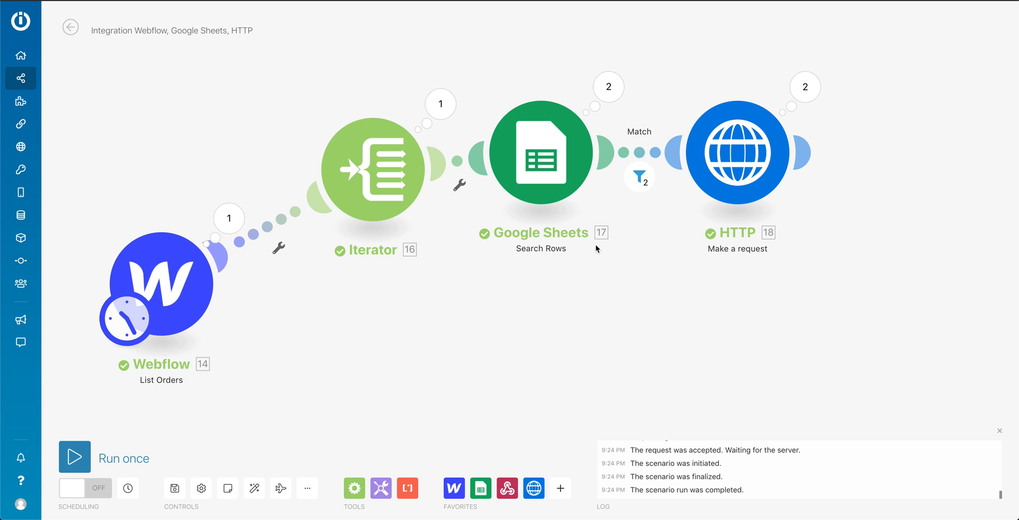